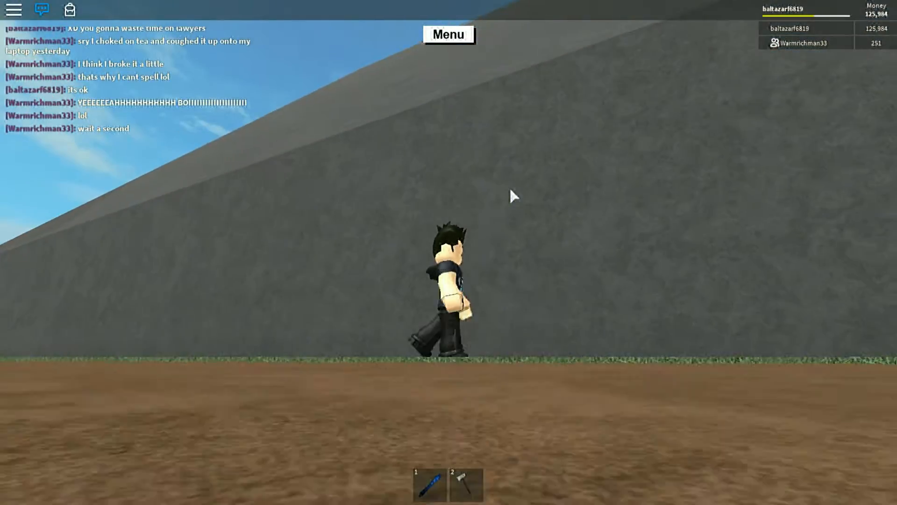
- Walk along the cliff wall to the felled-tree clearing, chatting 'yer' on the way
text(yer)
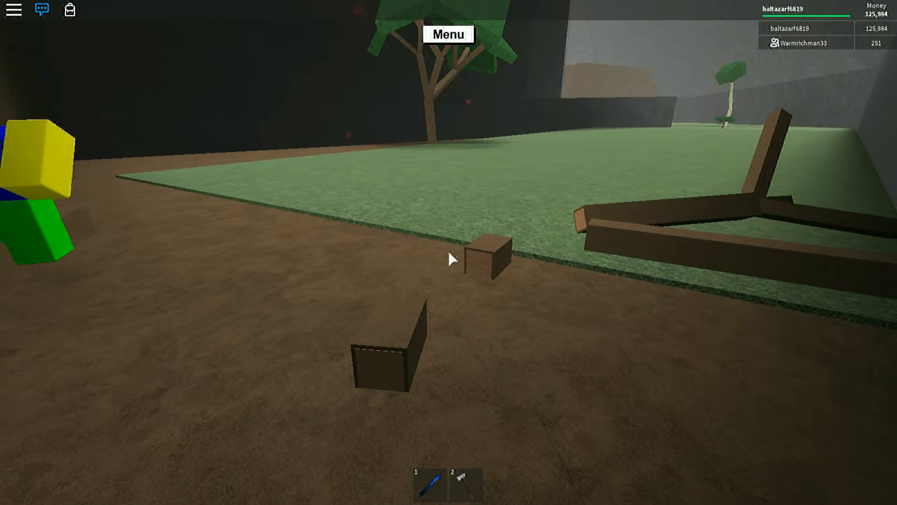
- Enter the dim hidden area beside the other player and select hotbar slot 2
key(2)
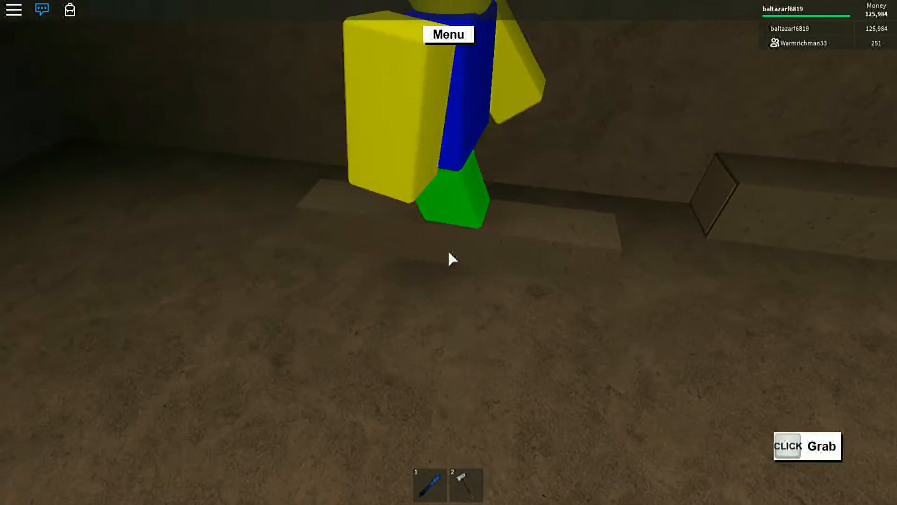
- Reply 'whitelist' in chat and bring up the Lumber Tycoon menu
click(807, 446)
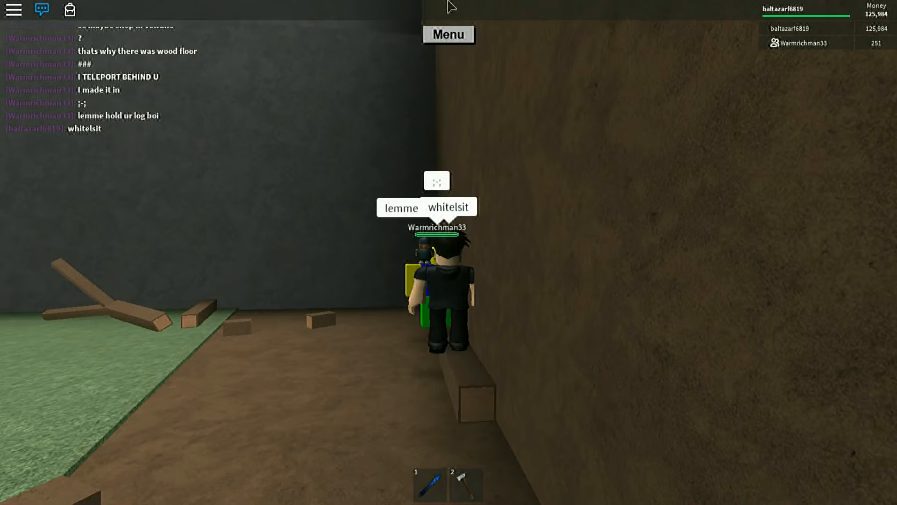
click(449, 34)
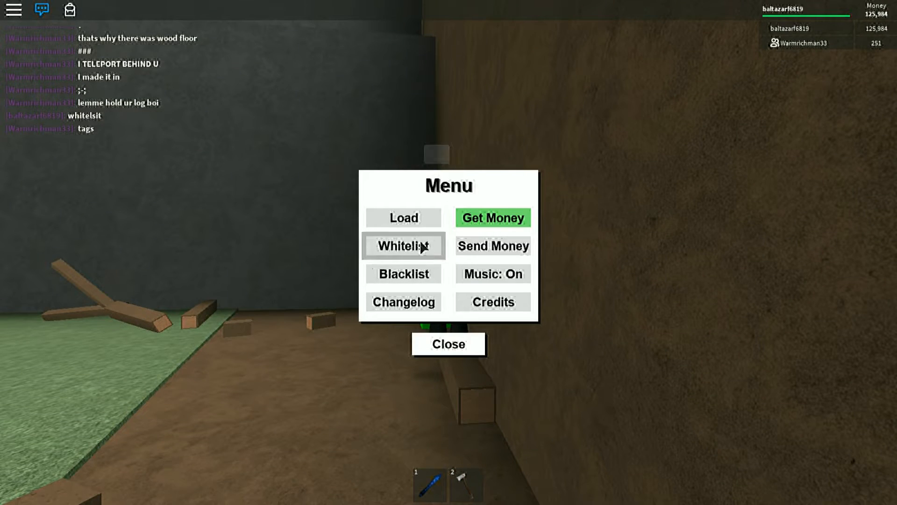
- Add the nearby player to the whitelist from the menu's Whitelist settings
click(403, 246)
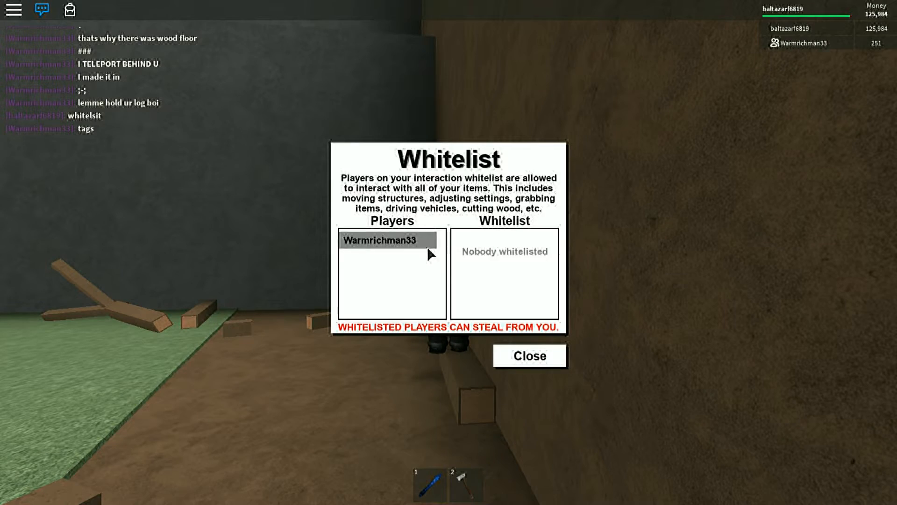
click(529, 355)
text(y)
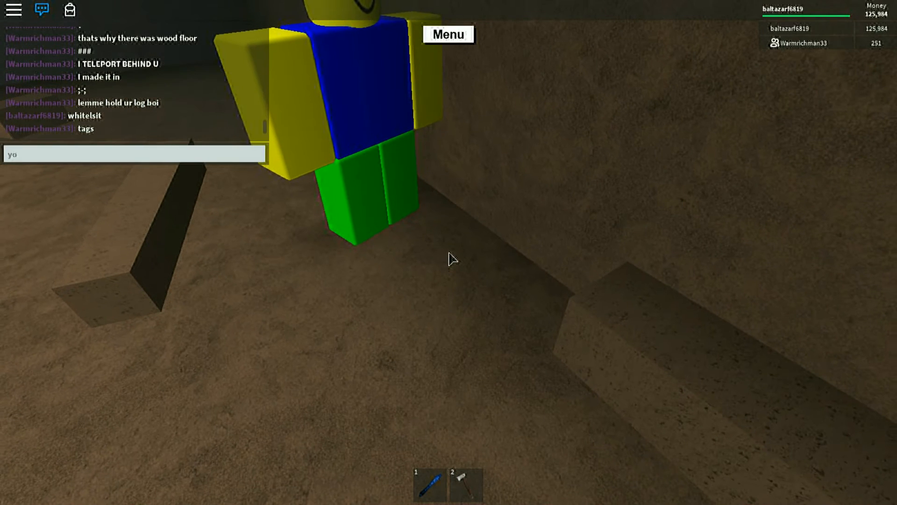
- Chat 'ou let me down' and grab the wooden plank beside the wall
text(ou let me down)
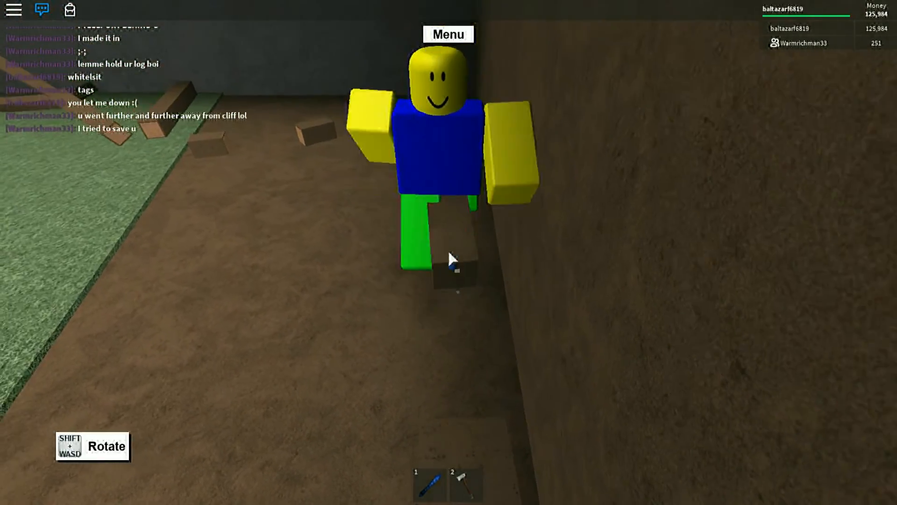
click(448, 34)
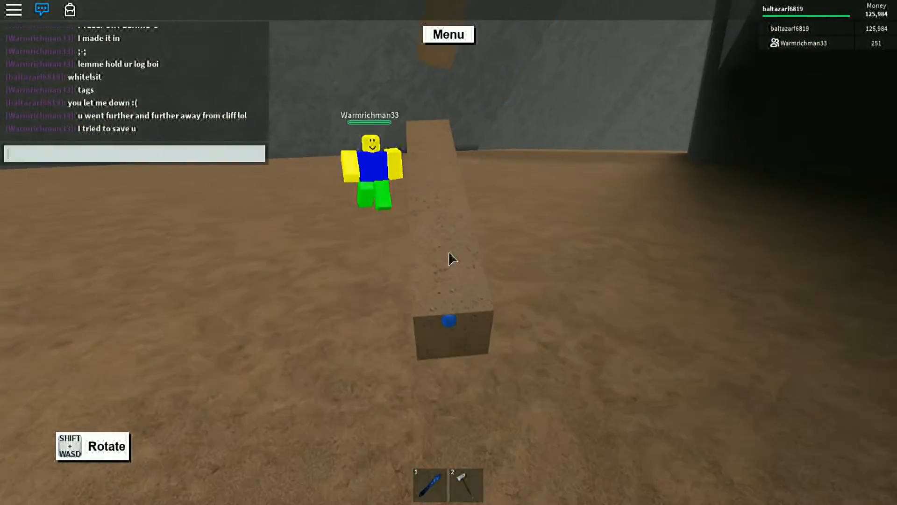
- Carry the plank toward the grey stone area while chatting 'be', 'what' and 'br'
text(be)
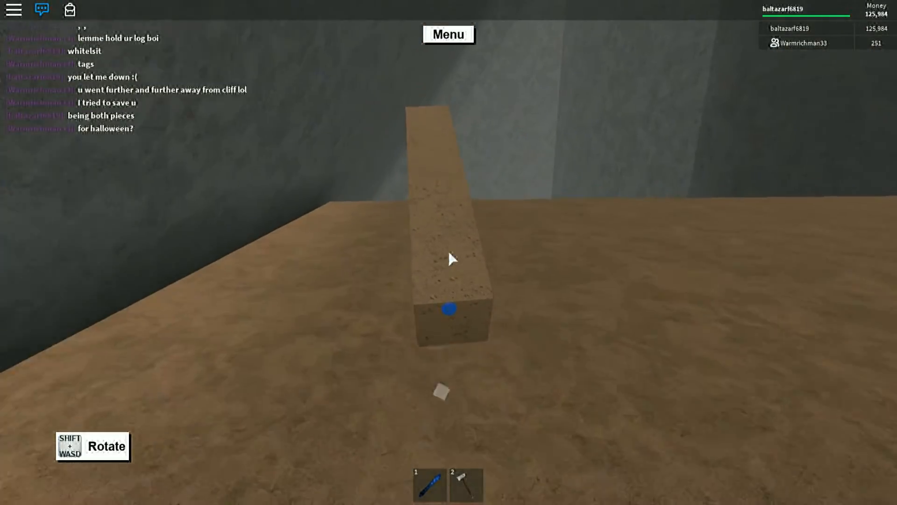
text(what)
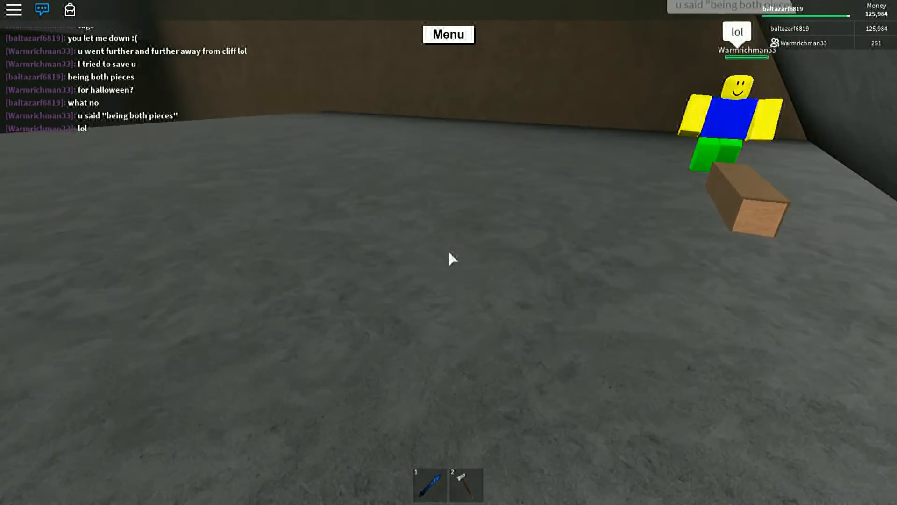
text(br)
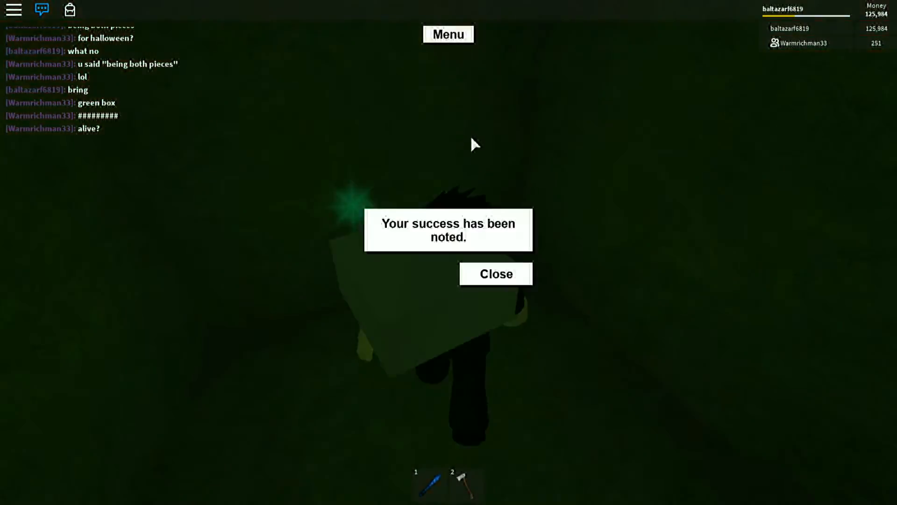
- Close the 'Your success has been noted.' message
click(496, 273)
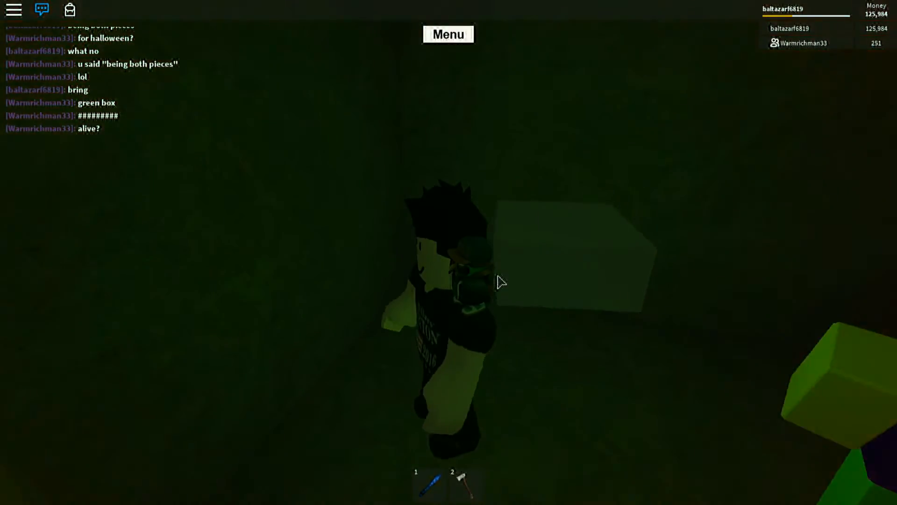